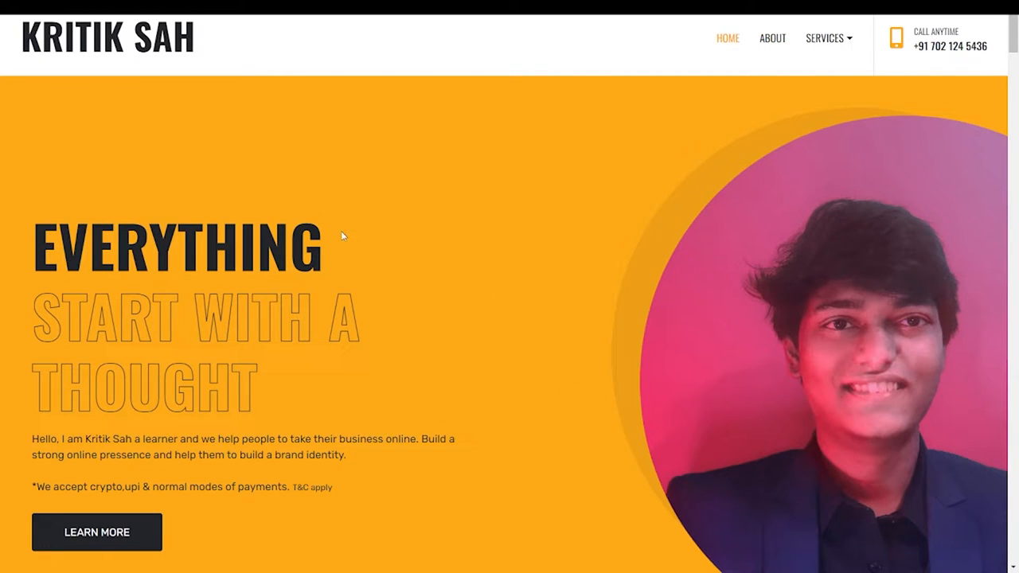
mouse_move(547, 227)
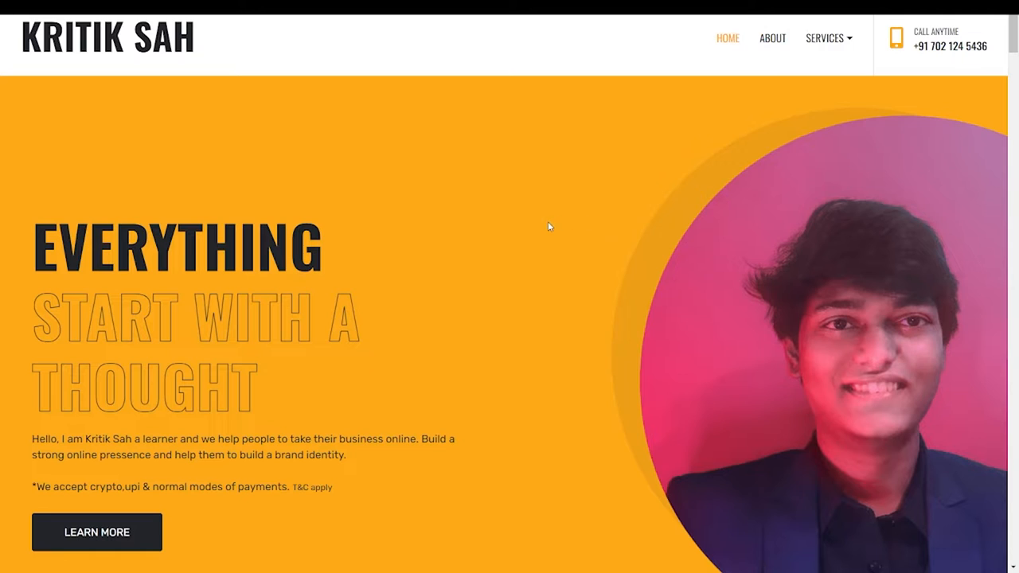
mouse_move(713, 274)
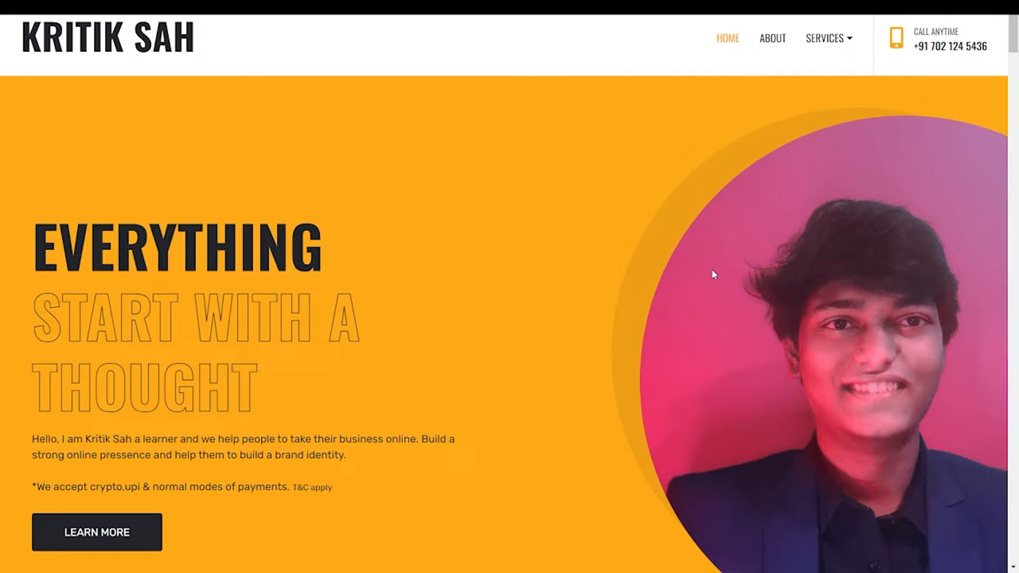
mouse_move(747, 293)
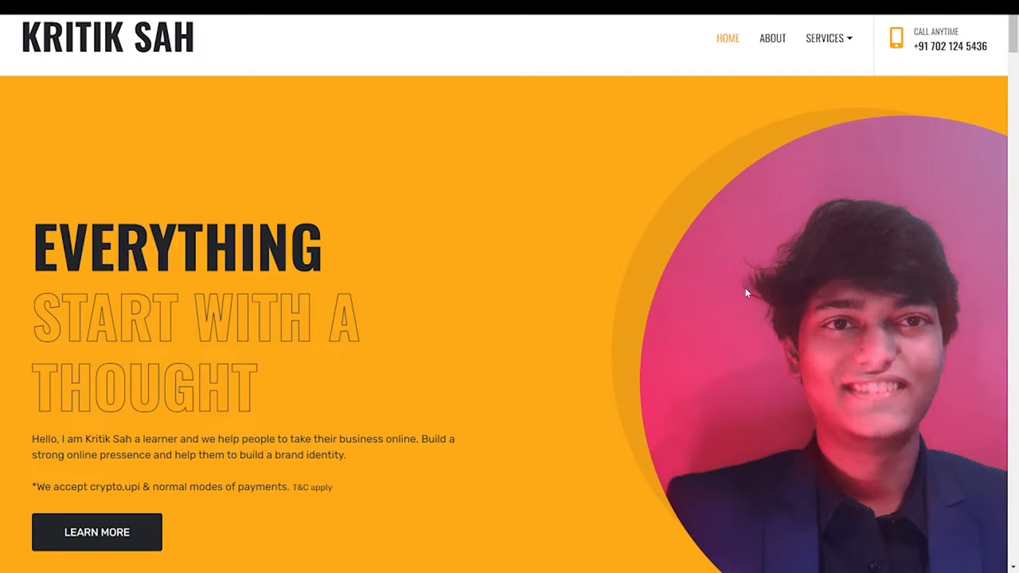
mouse_move(549, 350)
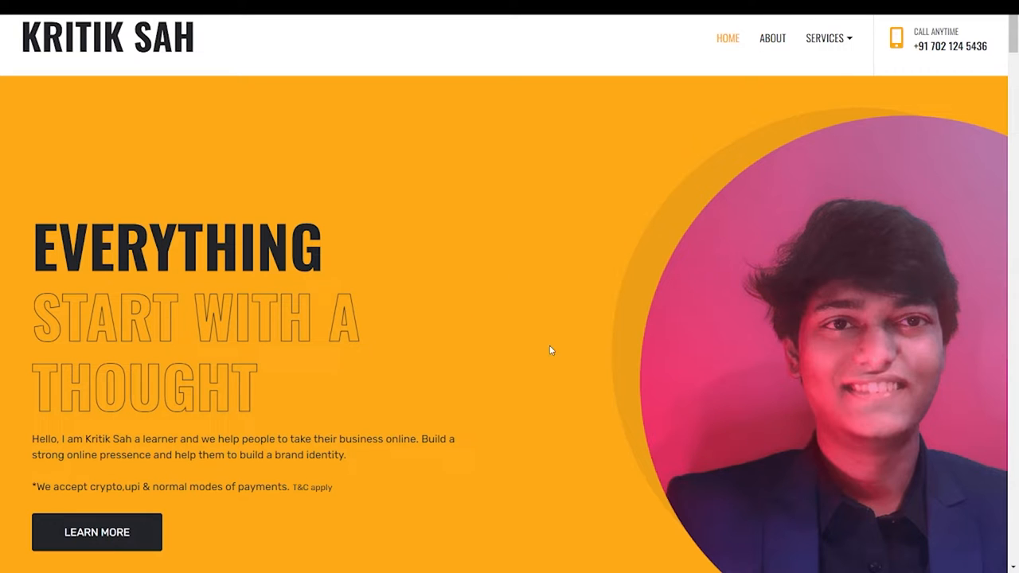
mouse_move(653, 291)
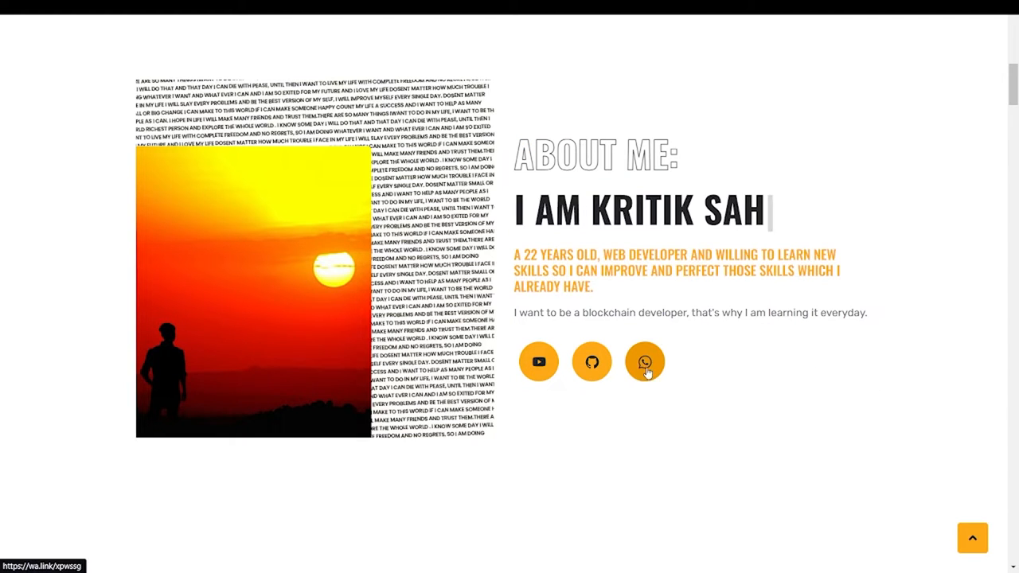
mouse_move(592, 363)
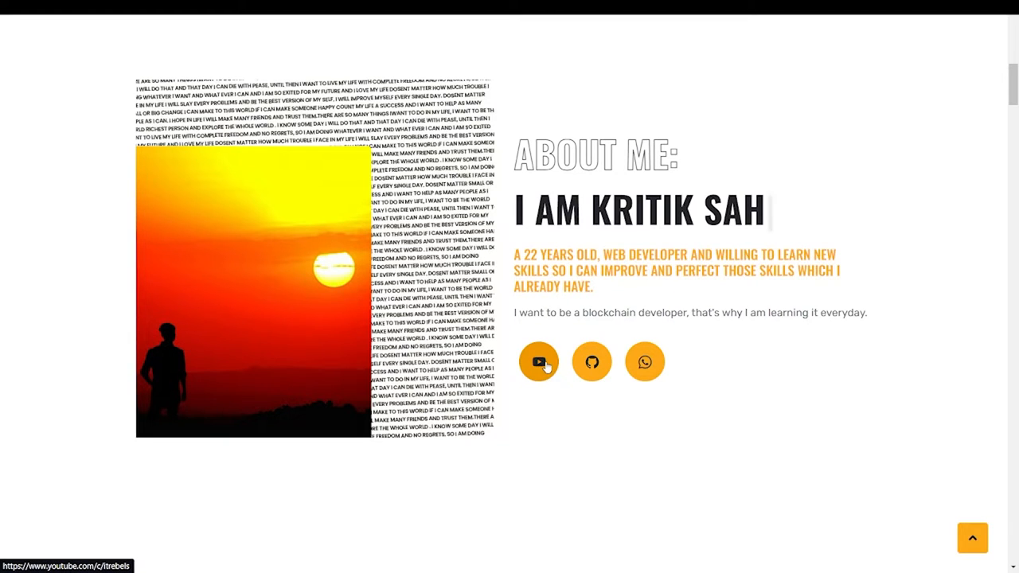
mouse_move(645, 335)
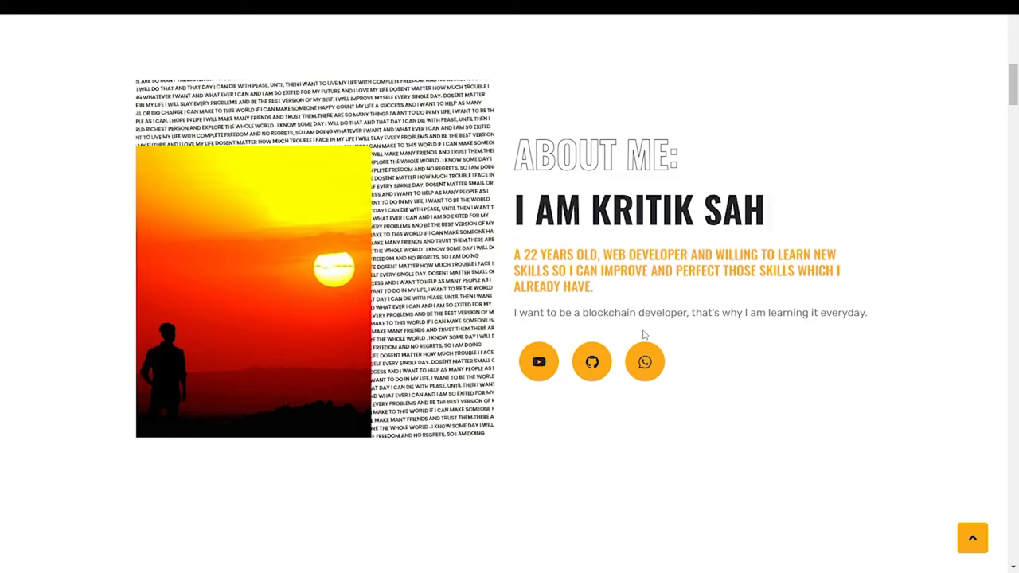
Step: Scroll past the Web Development and Website Maintainance expertise cards toward the skills list
scroll(down, 3)
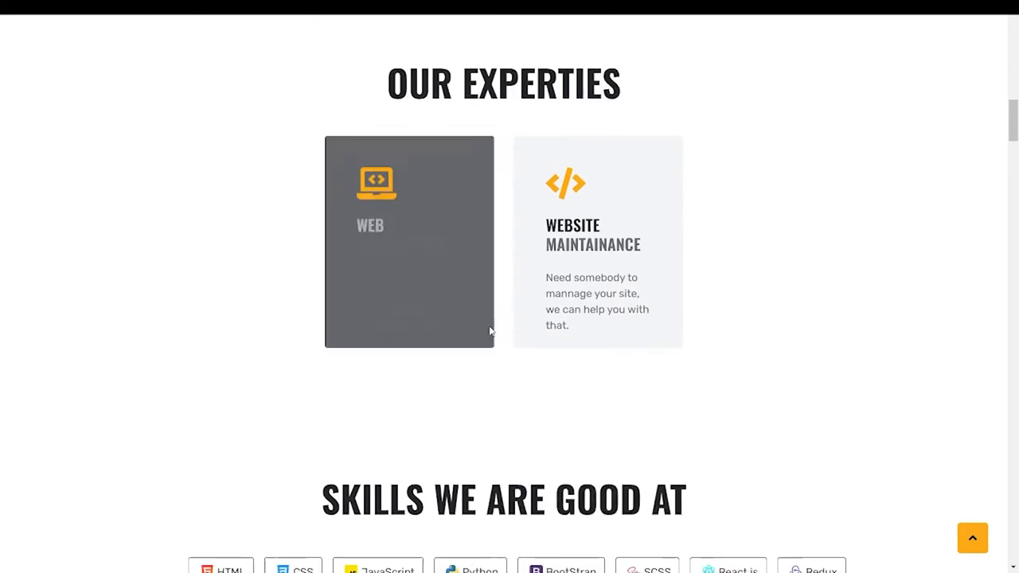
scroll(down, 3)
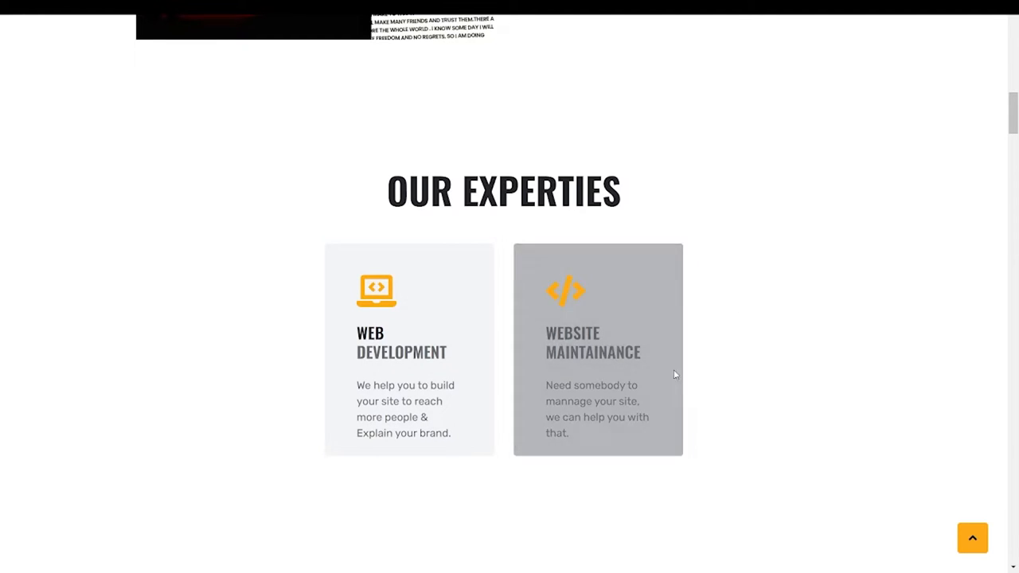
mouse_move(346, 226)
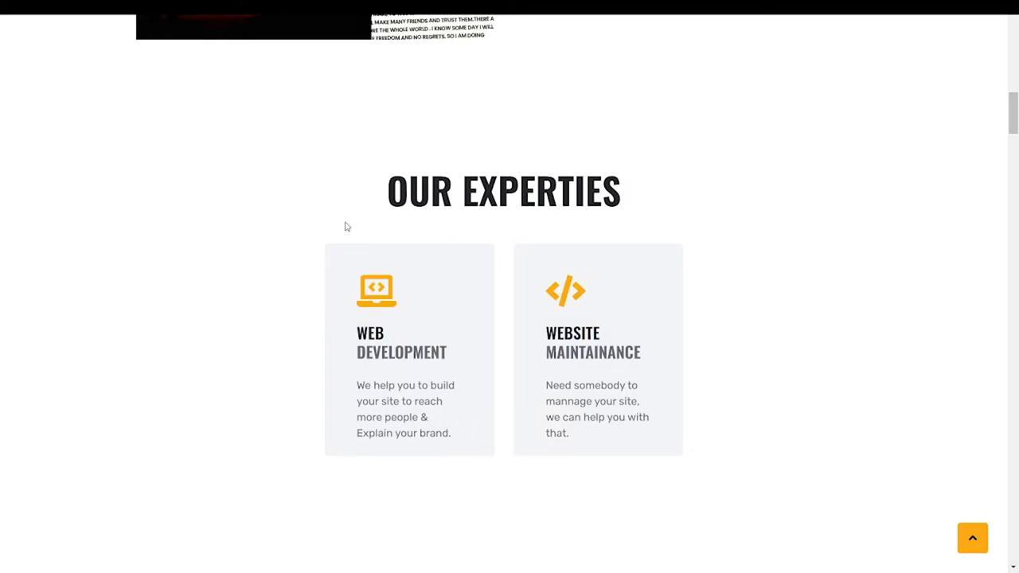
mouse_move(408, 348)
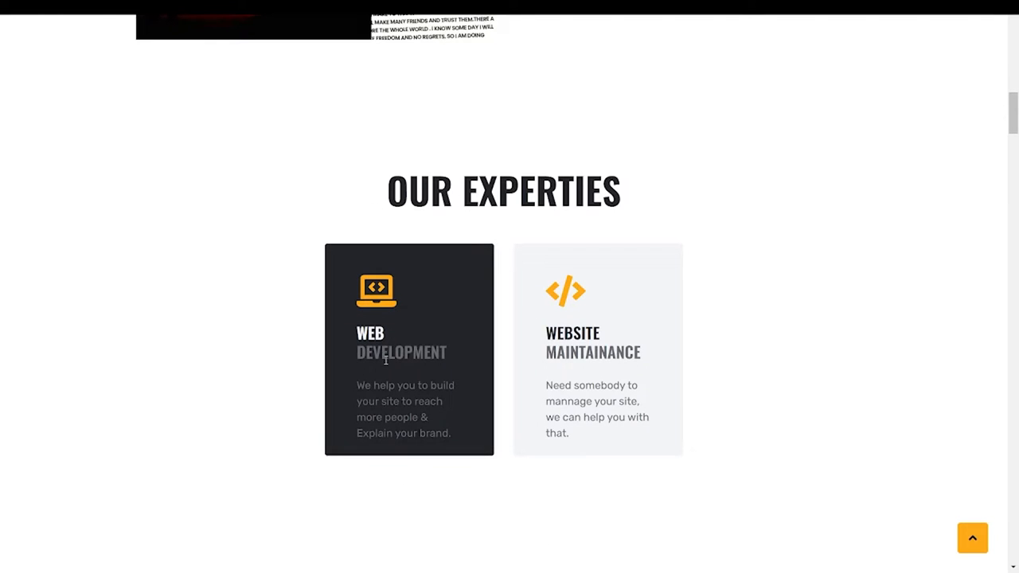
mouse_move(598, 349)
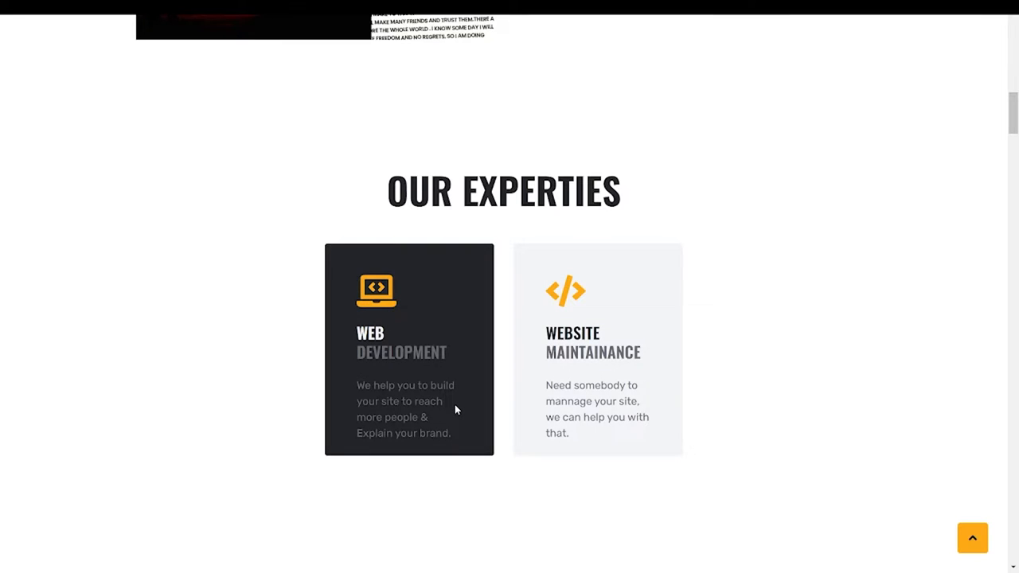
scroll(down, 3)
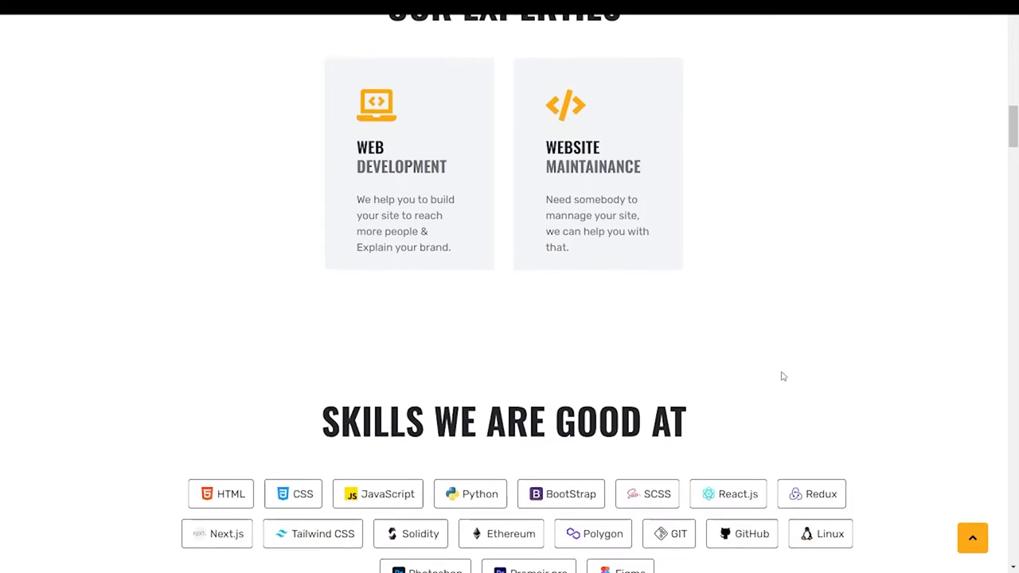
Step: Scroll past the Skills We Are Good At badges down to the testimonials carousel
scroll(down, 3)
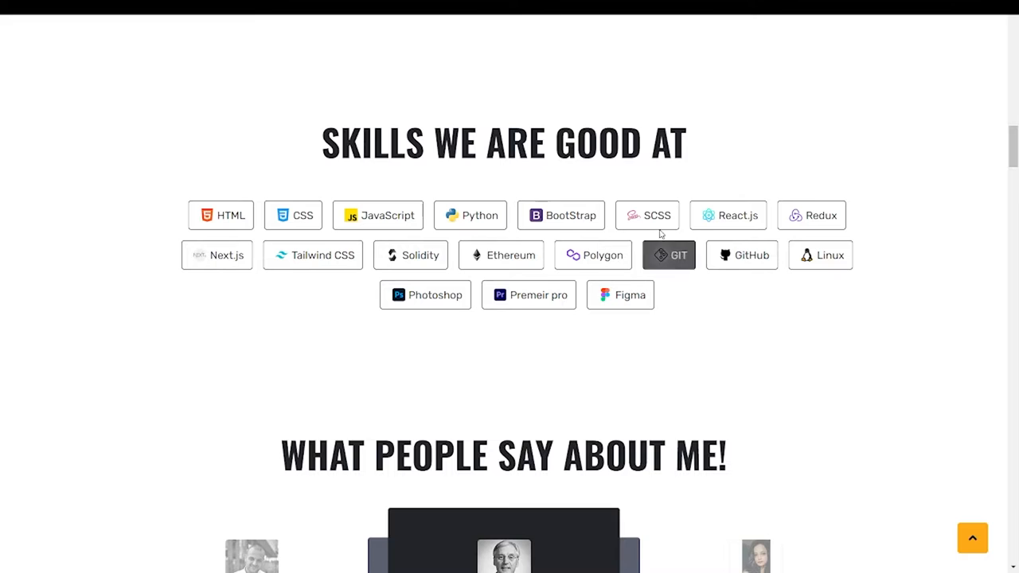
mouse_move(728, 215)
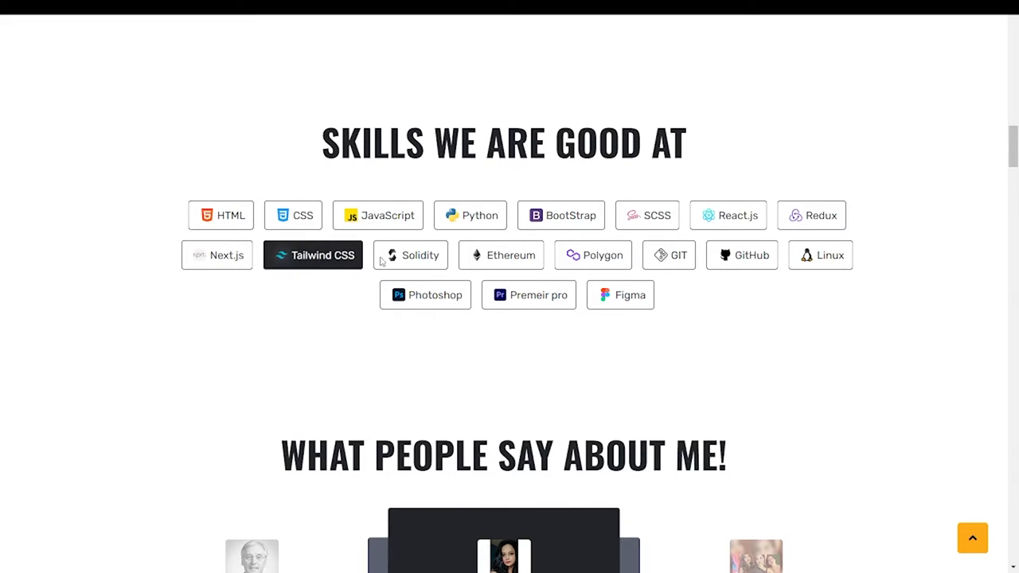
mouse_move(511, 255)
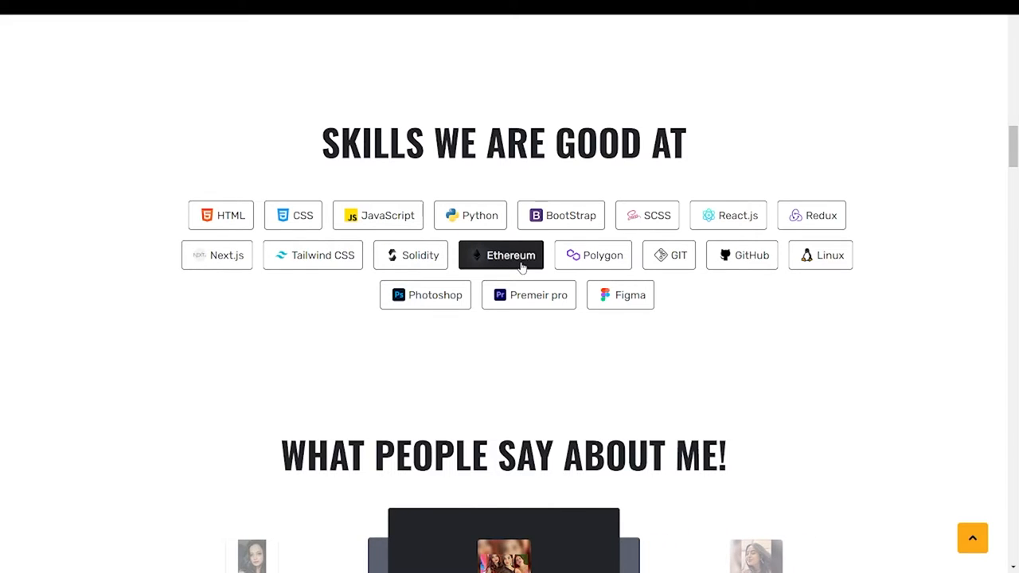
mouse_move(526, 270)
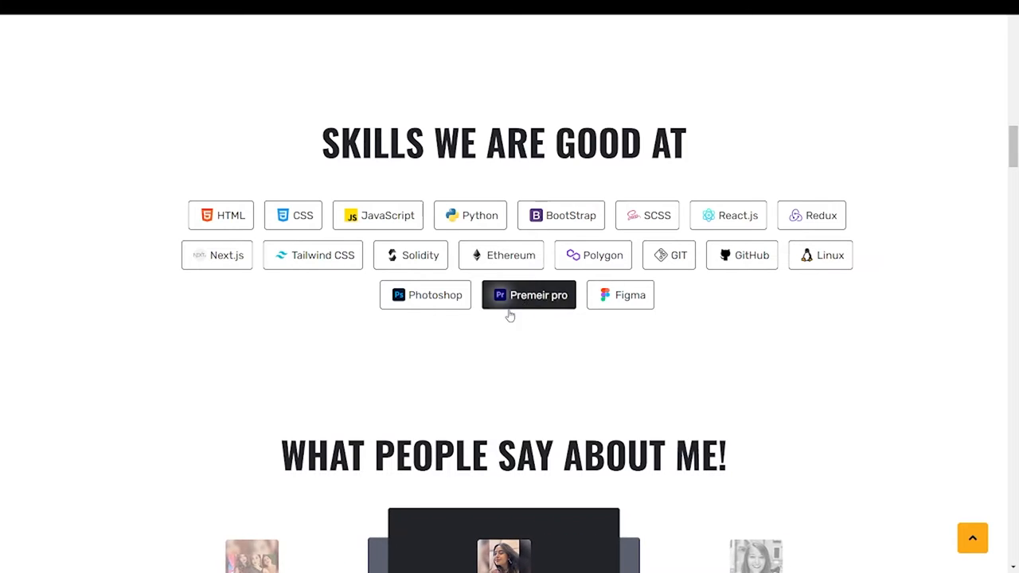
mouse_move(620, 294)
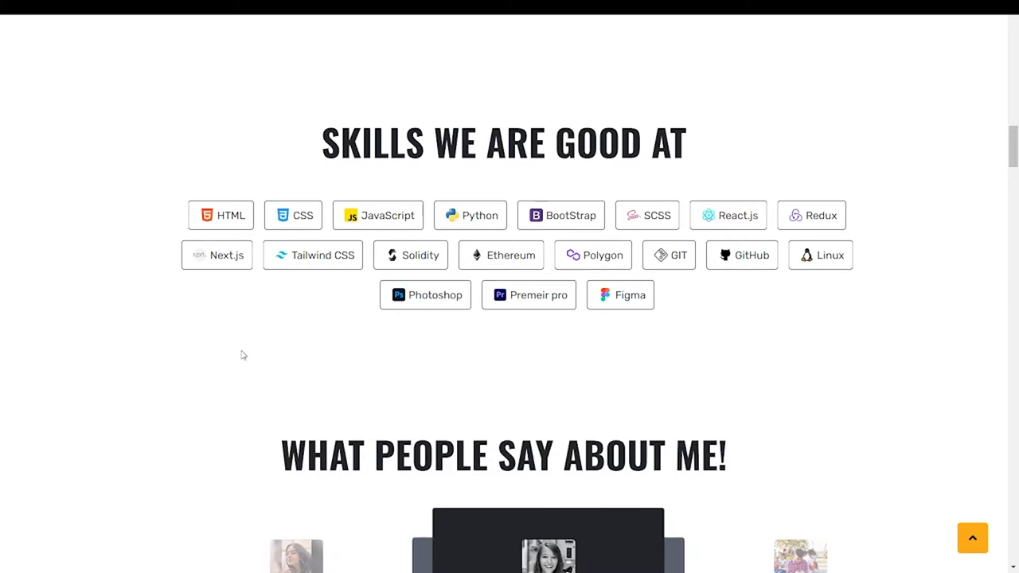
scroll(down, 3)
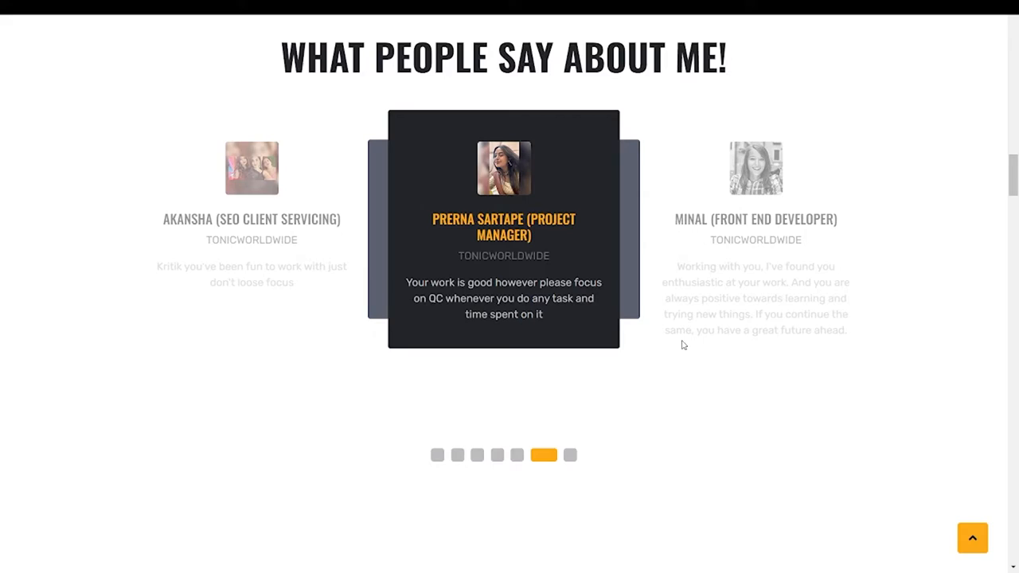
Step: Page through the Some Of Our Works carousel and continue down to View Our Projects
scroll(down, 3)
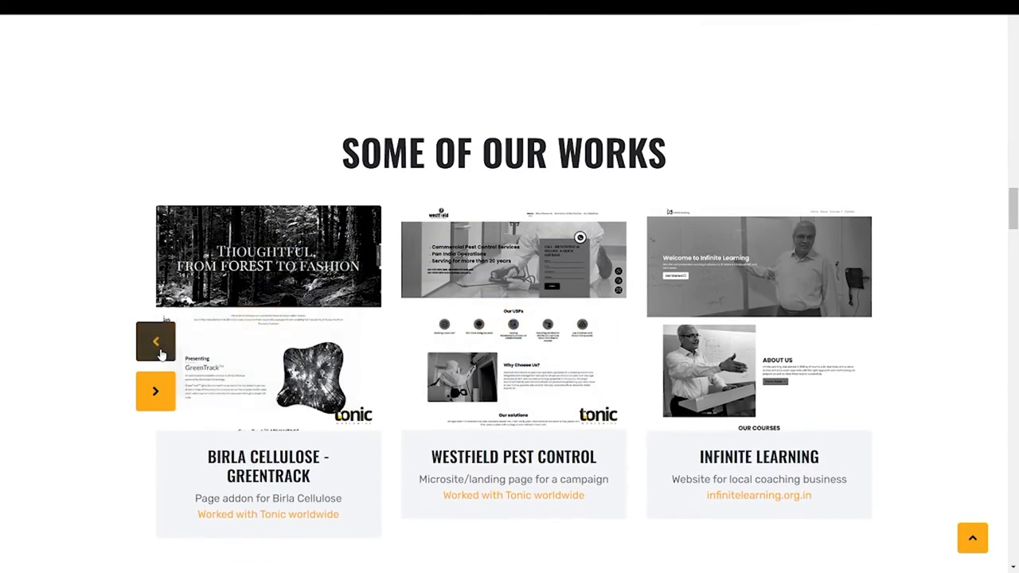
click(155, 341)
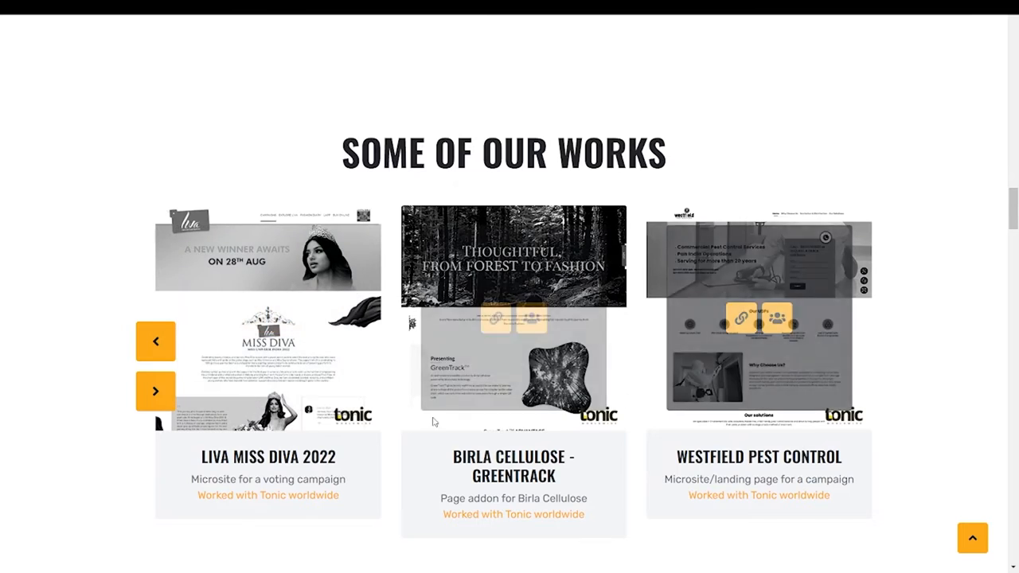
click(155, 391)
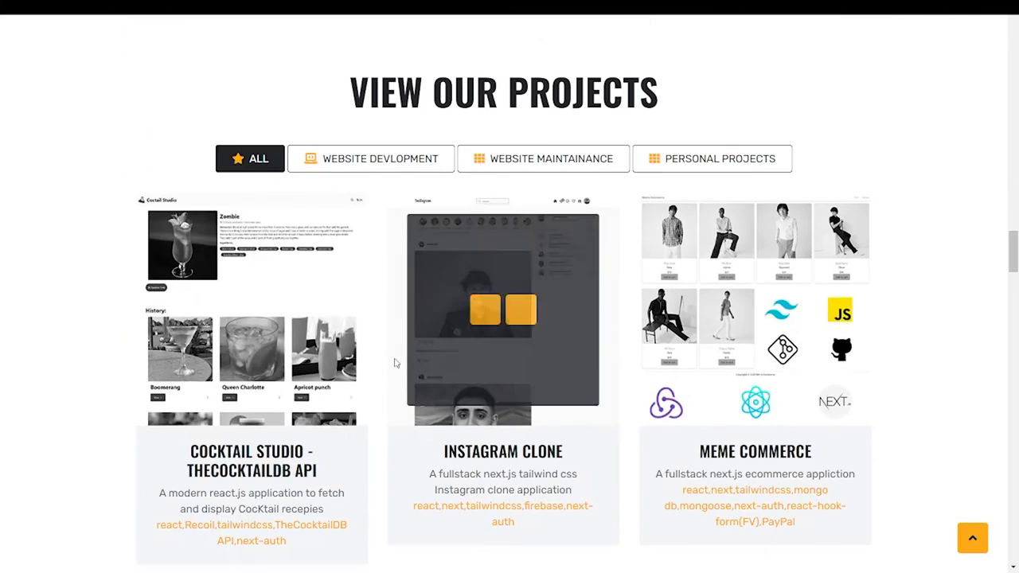
Step: Filter projects to Personal Projects and open the Personal Portfolio (Old) site
scroll(down, 3)
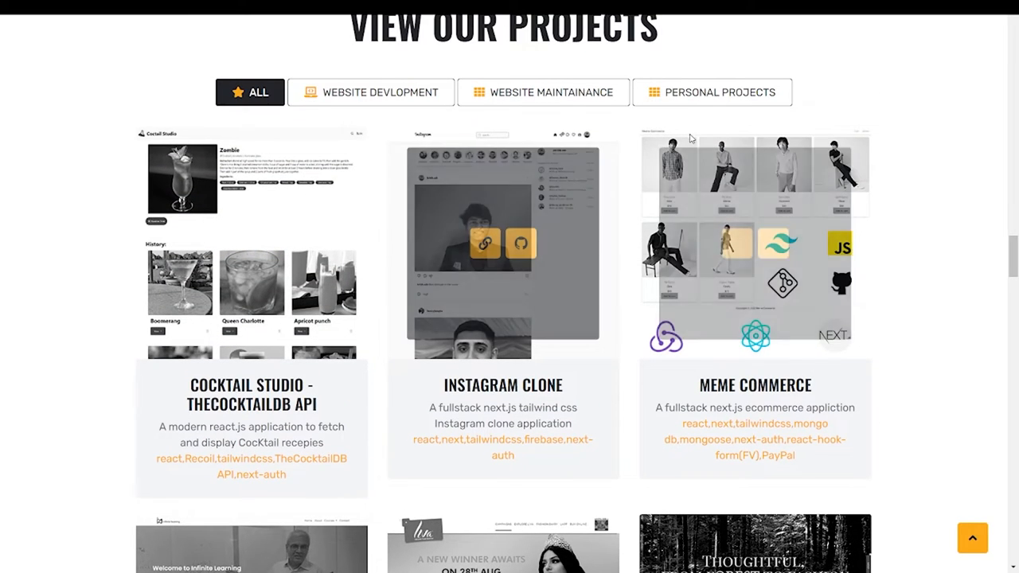
click(710, 92)
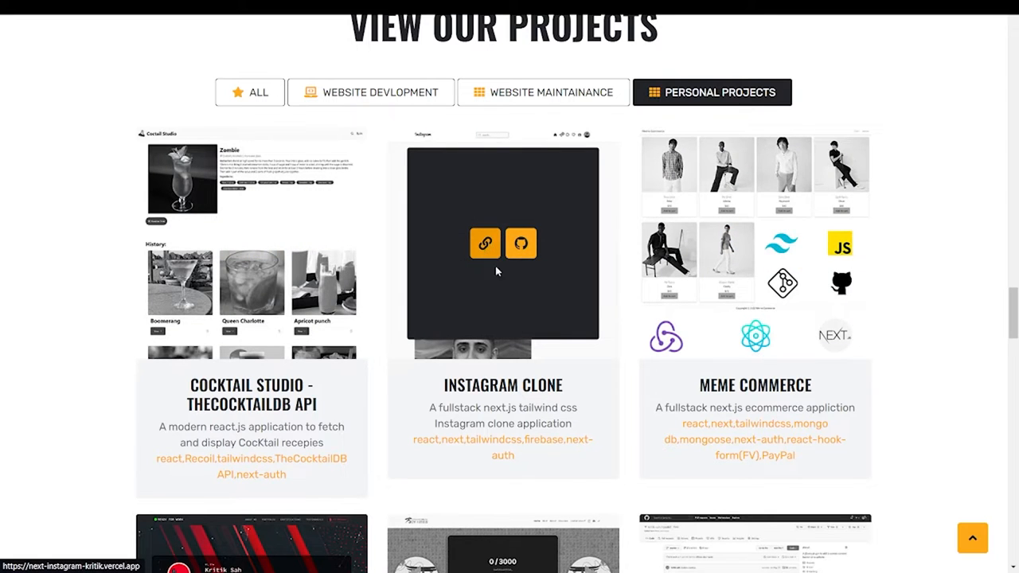
scroll(down, 3)
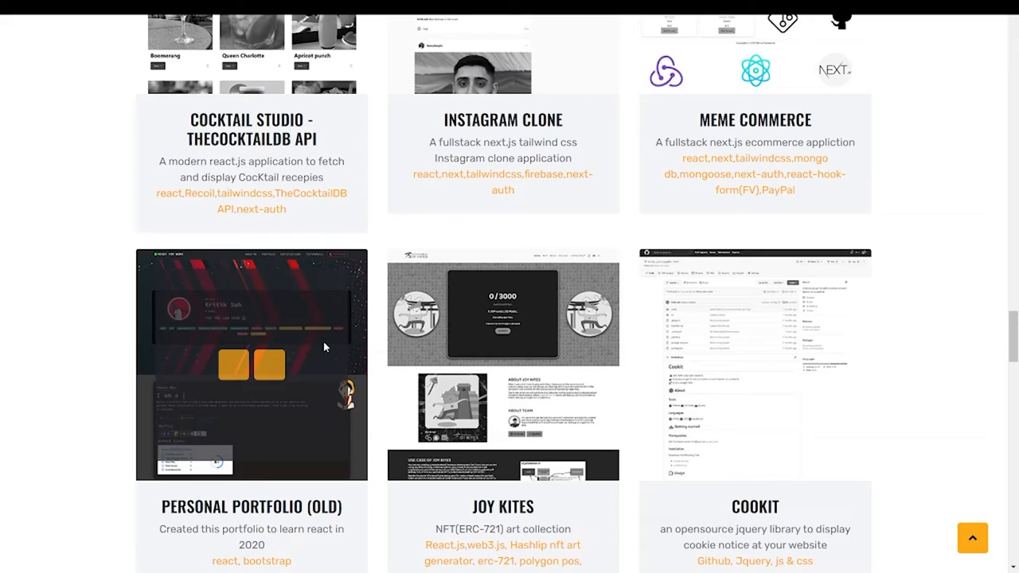
scroll(down, 3)
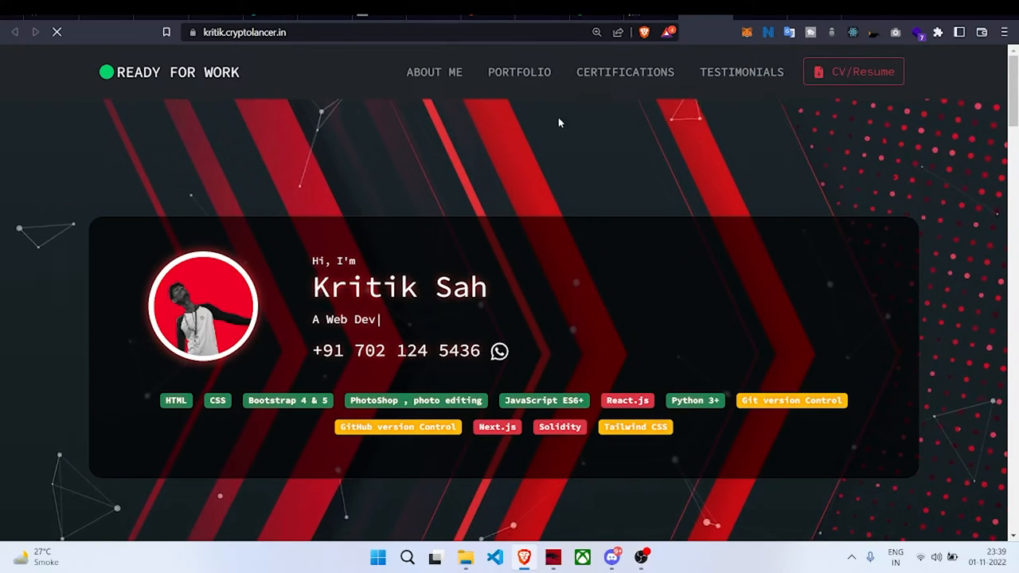
Step: Open the Instagram Clone live demo and browse its stories feed before returning
scroll(down, 3)
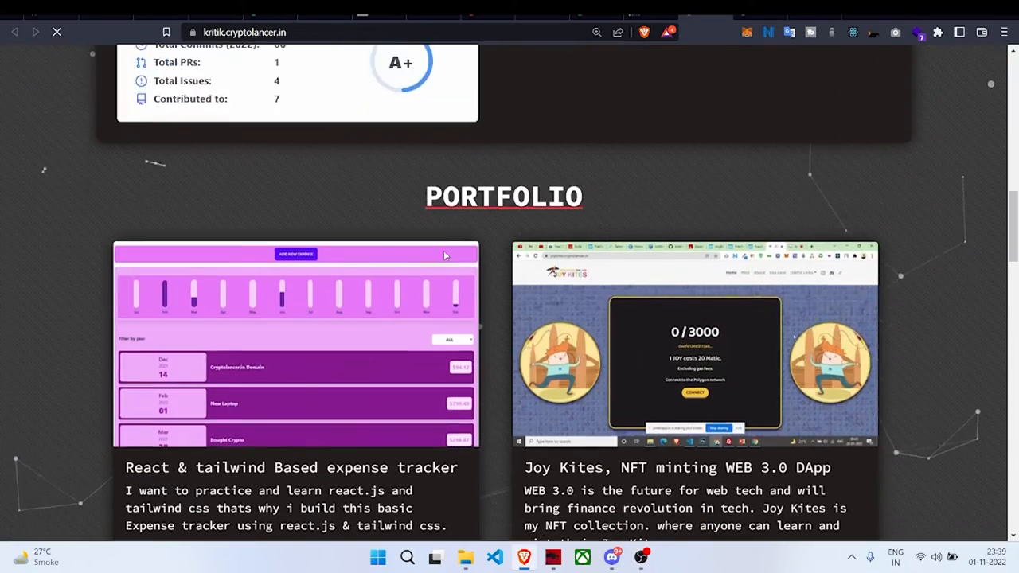
scroll(down, 3)
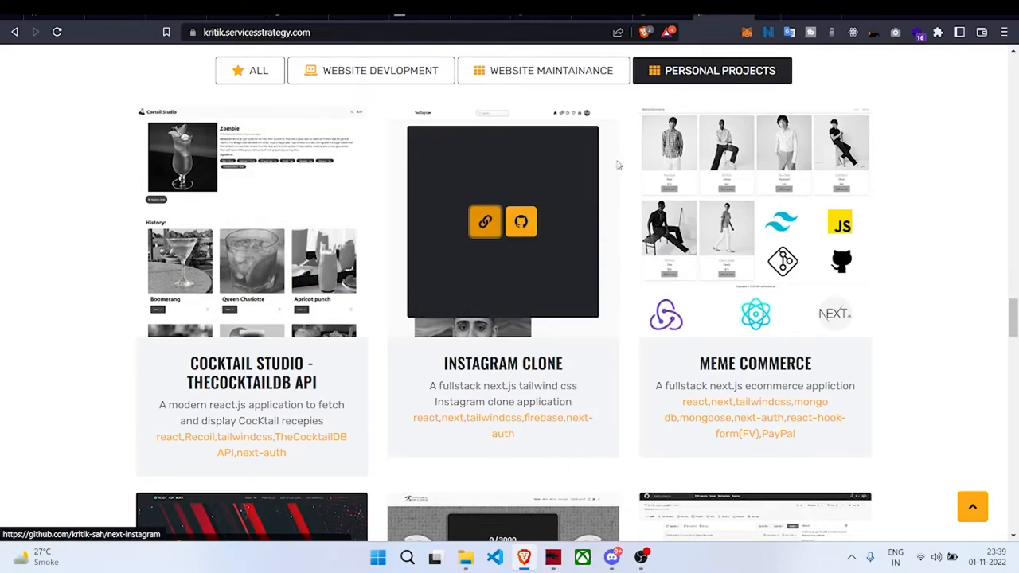
click(485, 221)
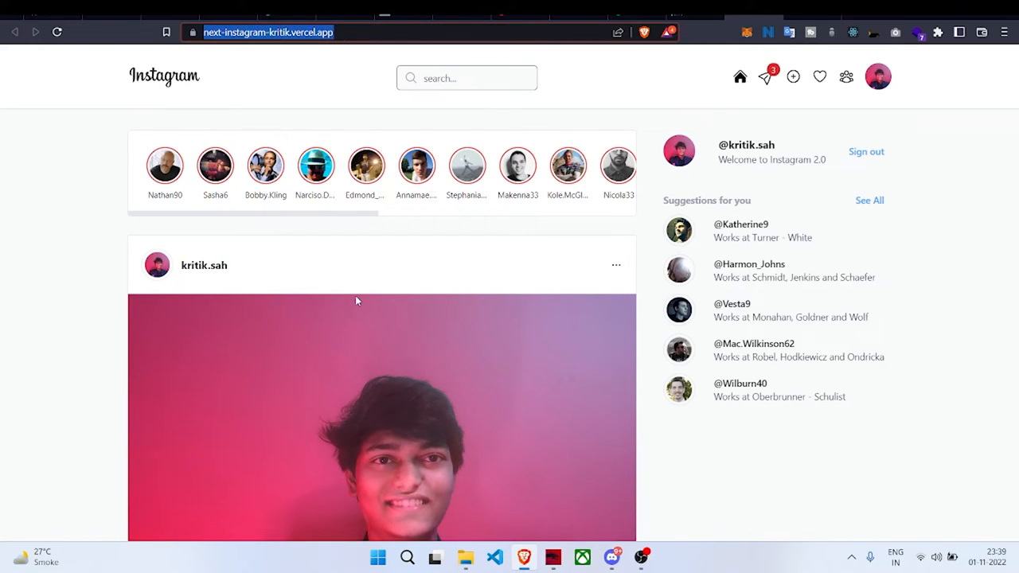
scroll(right, 3)
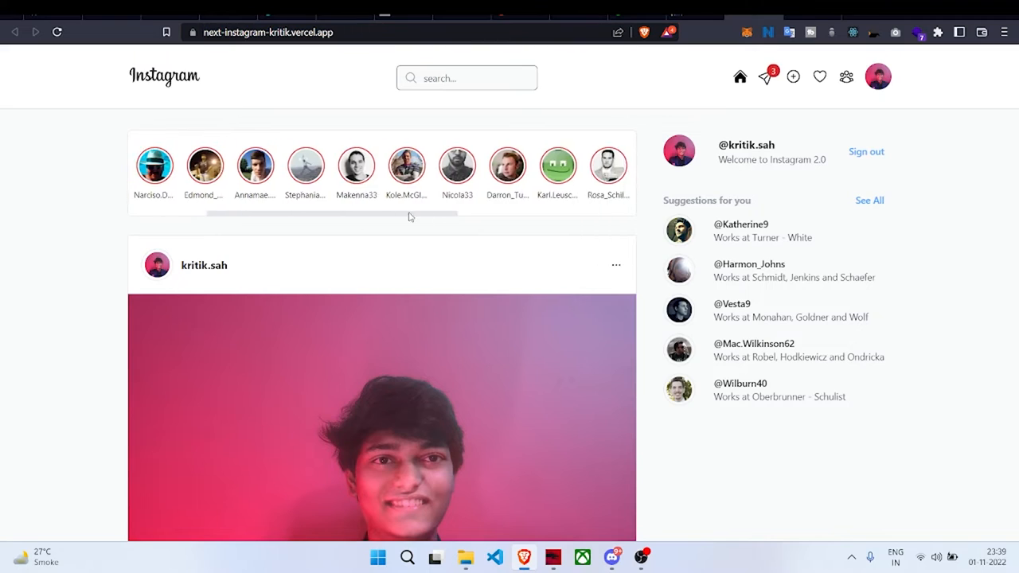
scroll(down, 3)
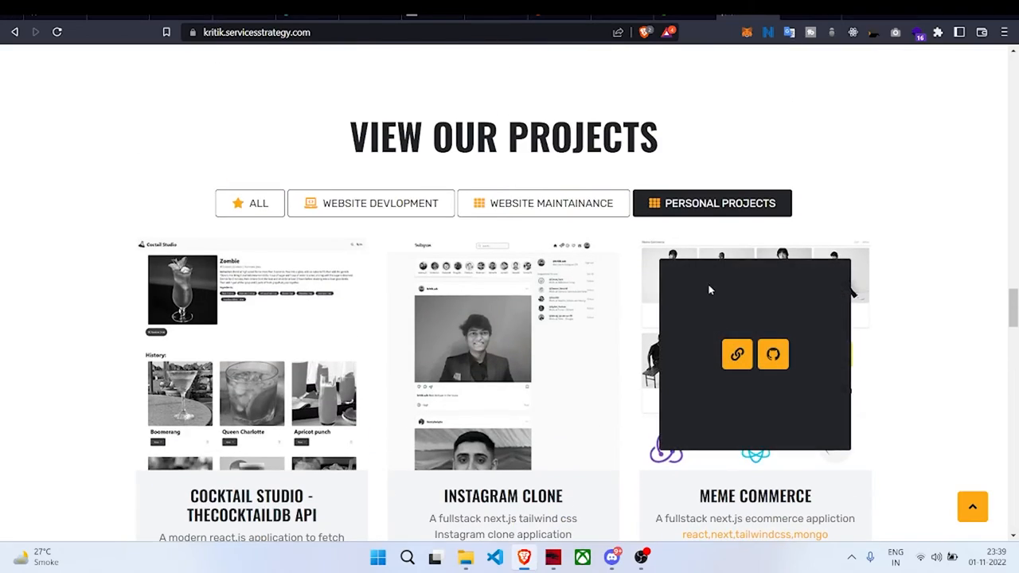
Step: Browse the Website Maintainance and Website Devlopment filters, then open the Westfield project
click(544, 203)
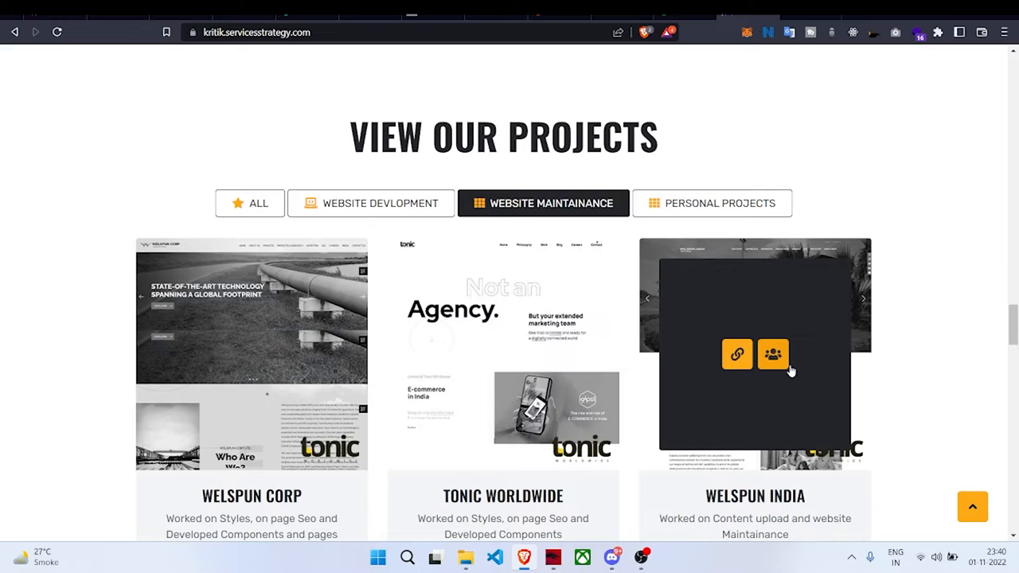
scroll(down, 3)
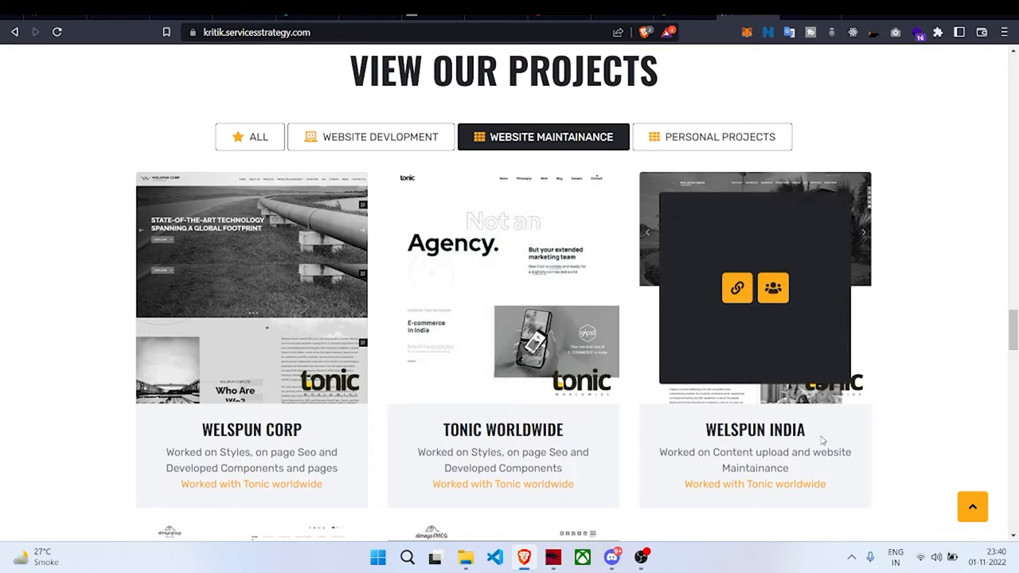
scroll(down, 3)
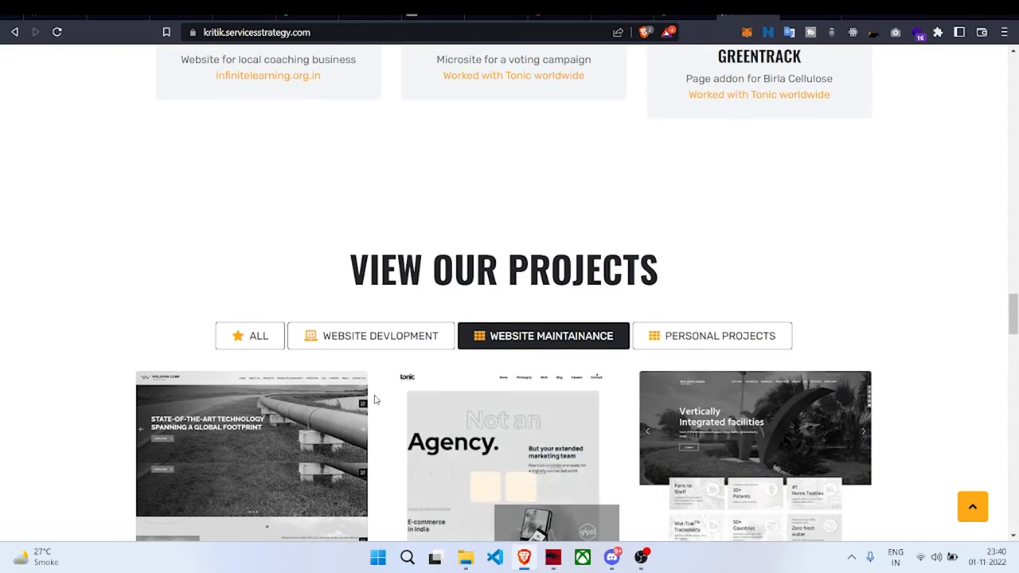
click(371, 335)
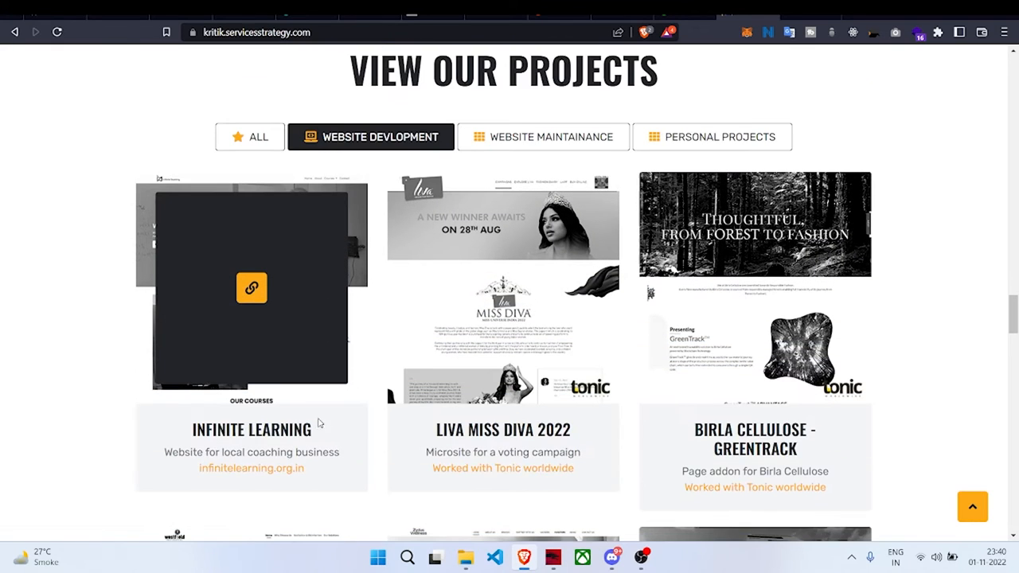
mouse_move(205, 447)
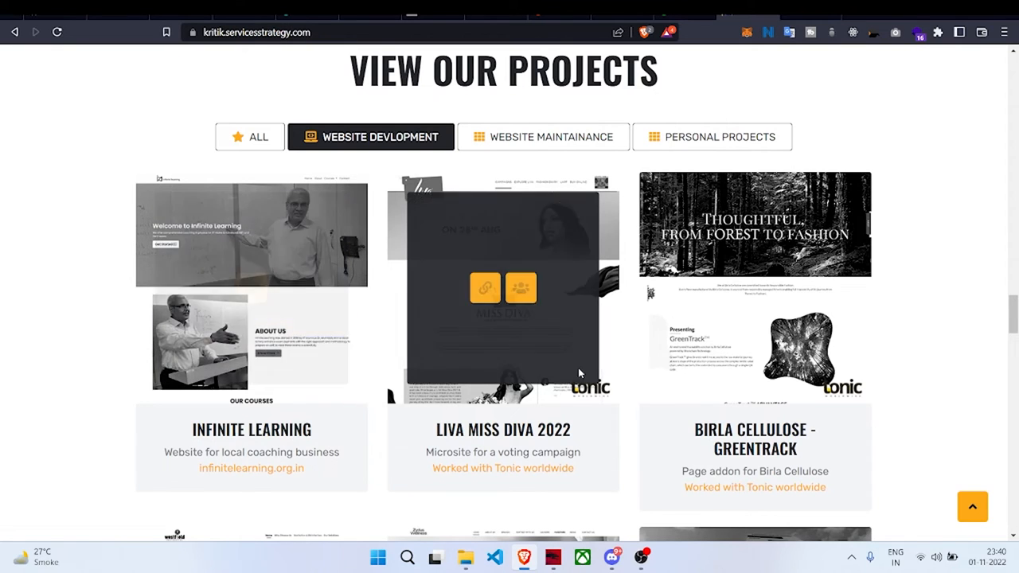
scroll(down, 3)
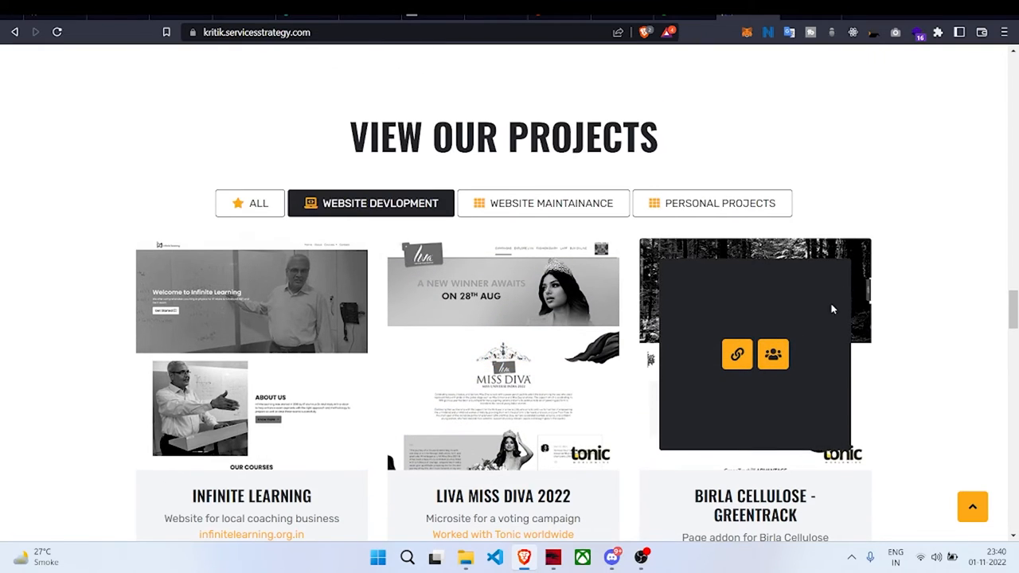
scroll(down, 3)
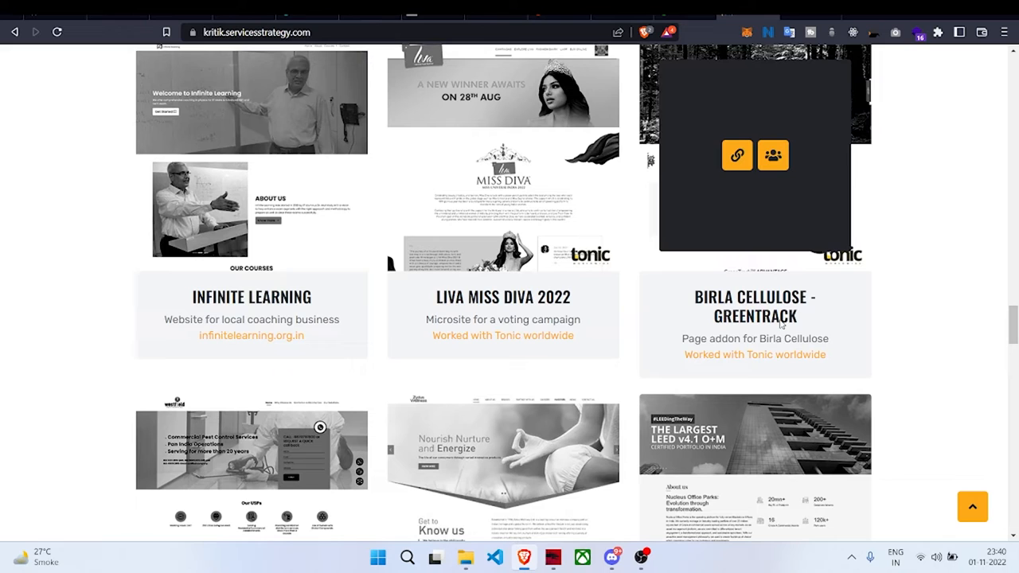
scroll(down, 3)
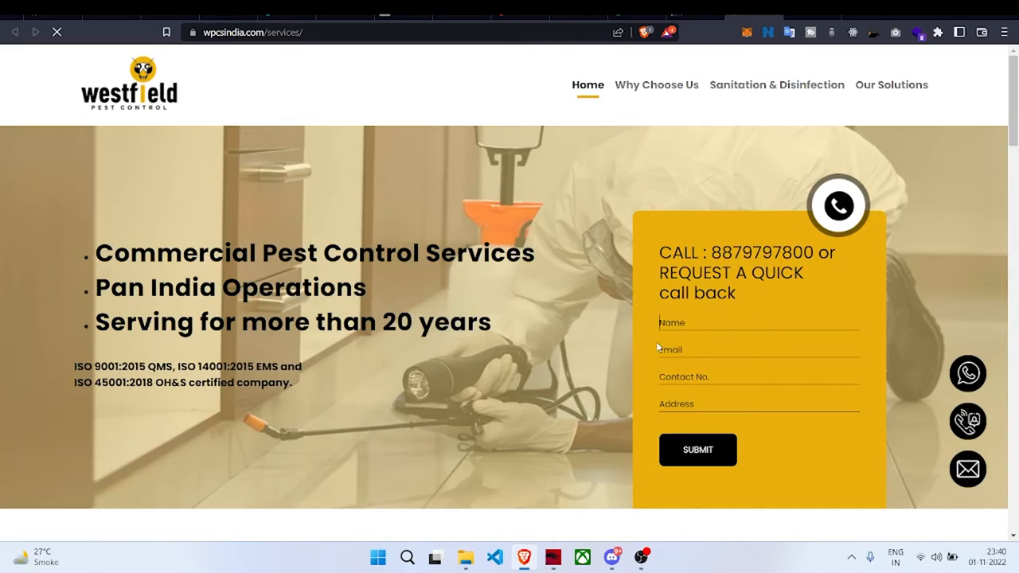
Step: Preview the Westfield site in DevTools' responsive device mode and scroll it
scroll(down, 3)
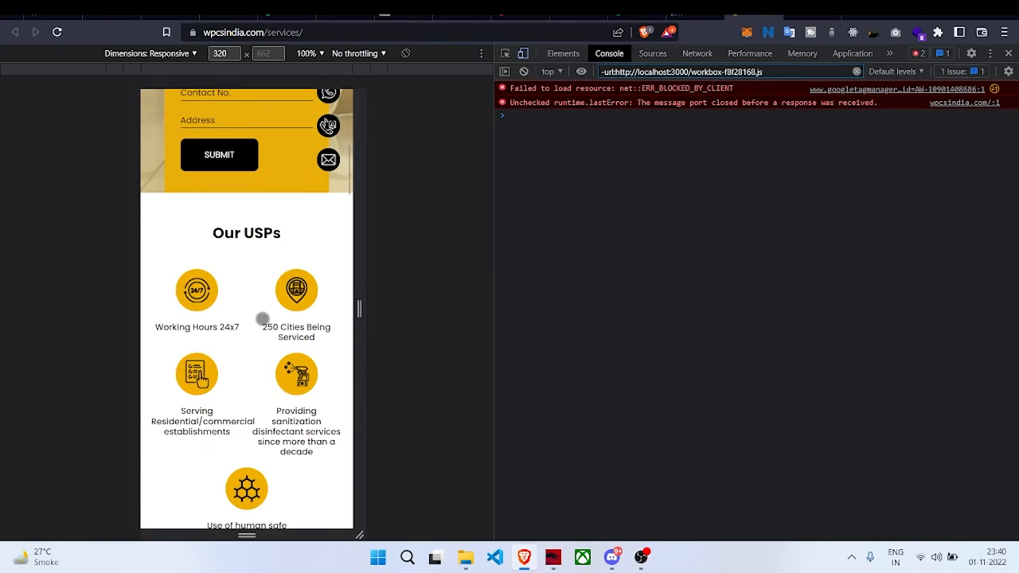
scroll(down, 3)
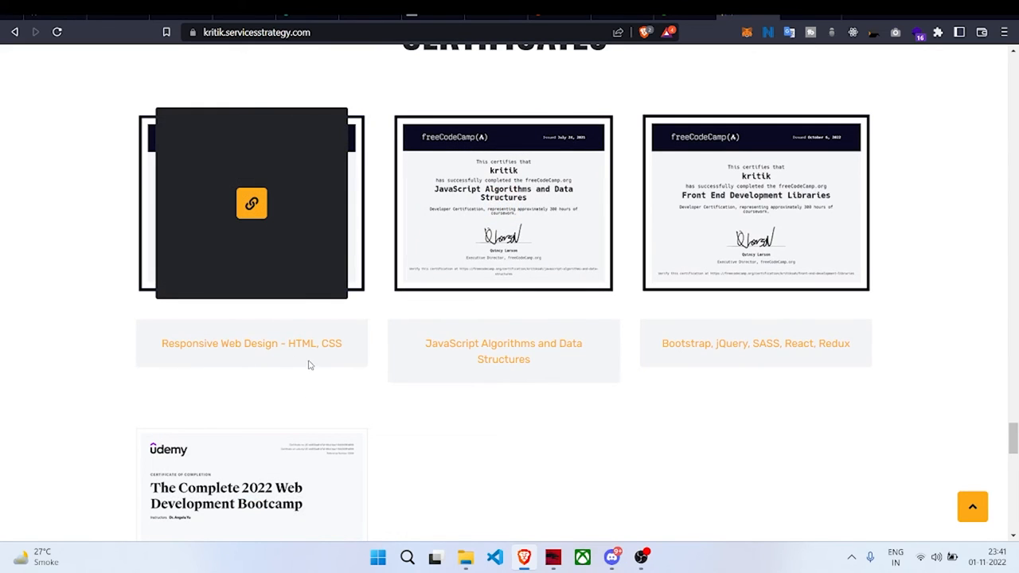
mouse_move(227, 363)
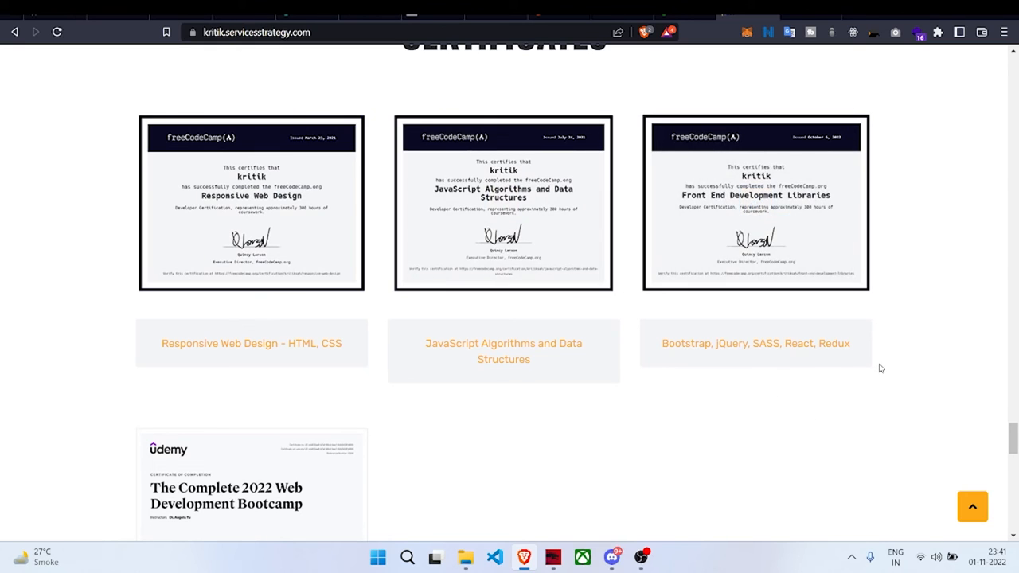
mouse_move(945, 344)
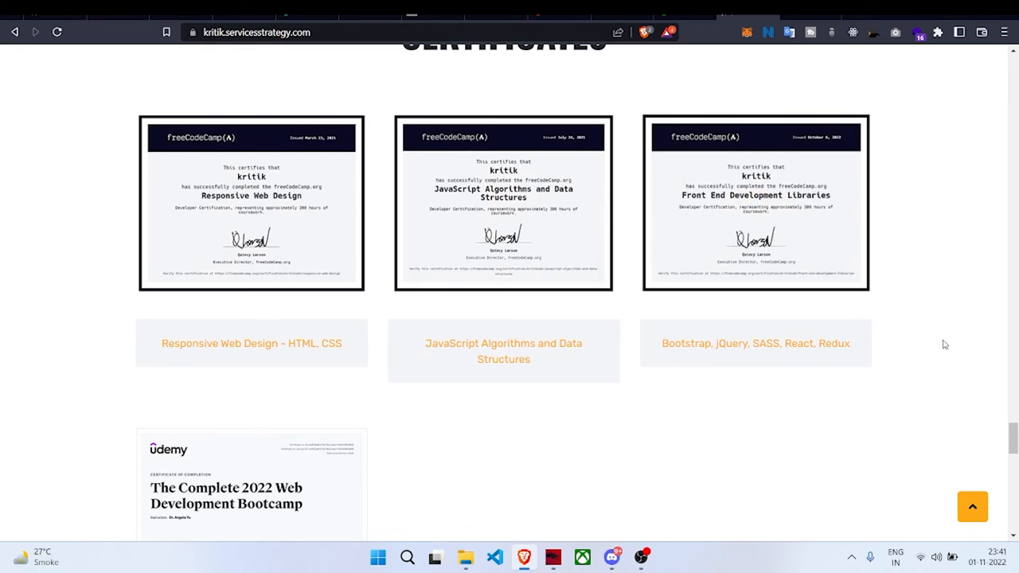
mouse_move(952, 313)
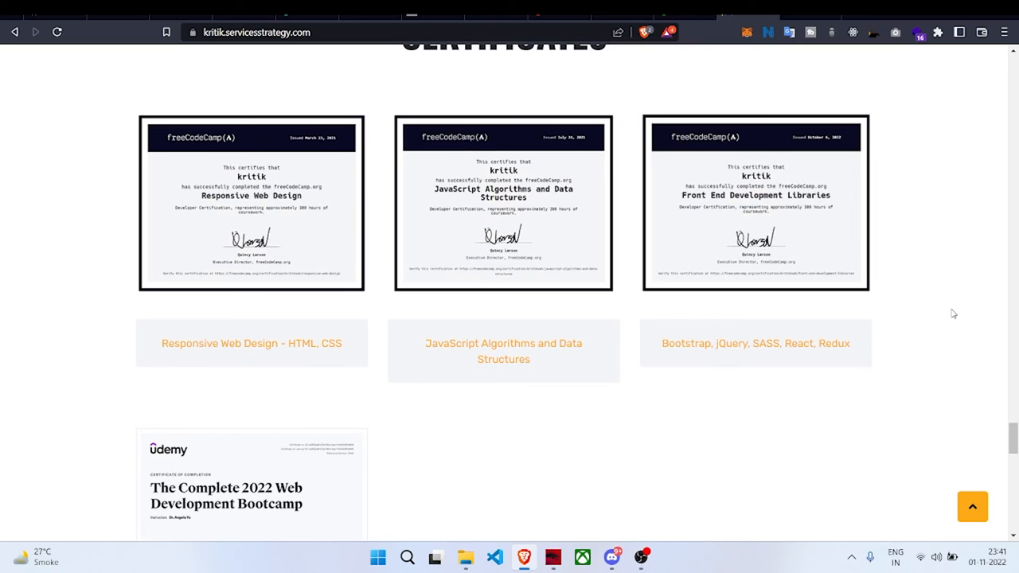
Step: Scroll down to the Udemy Complete 2022 Web Development Bootcamp certificate
scroll(down, 3)
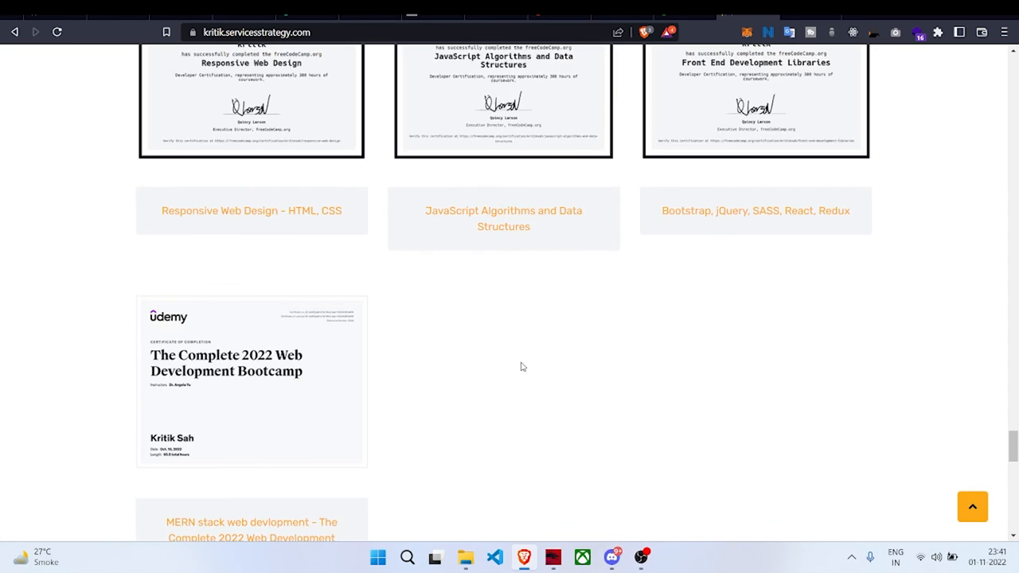